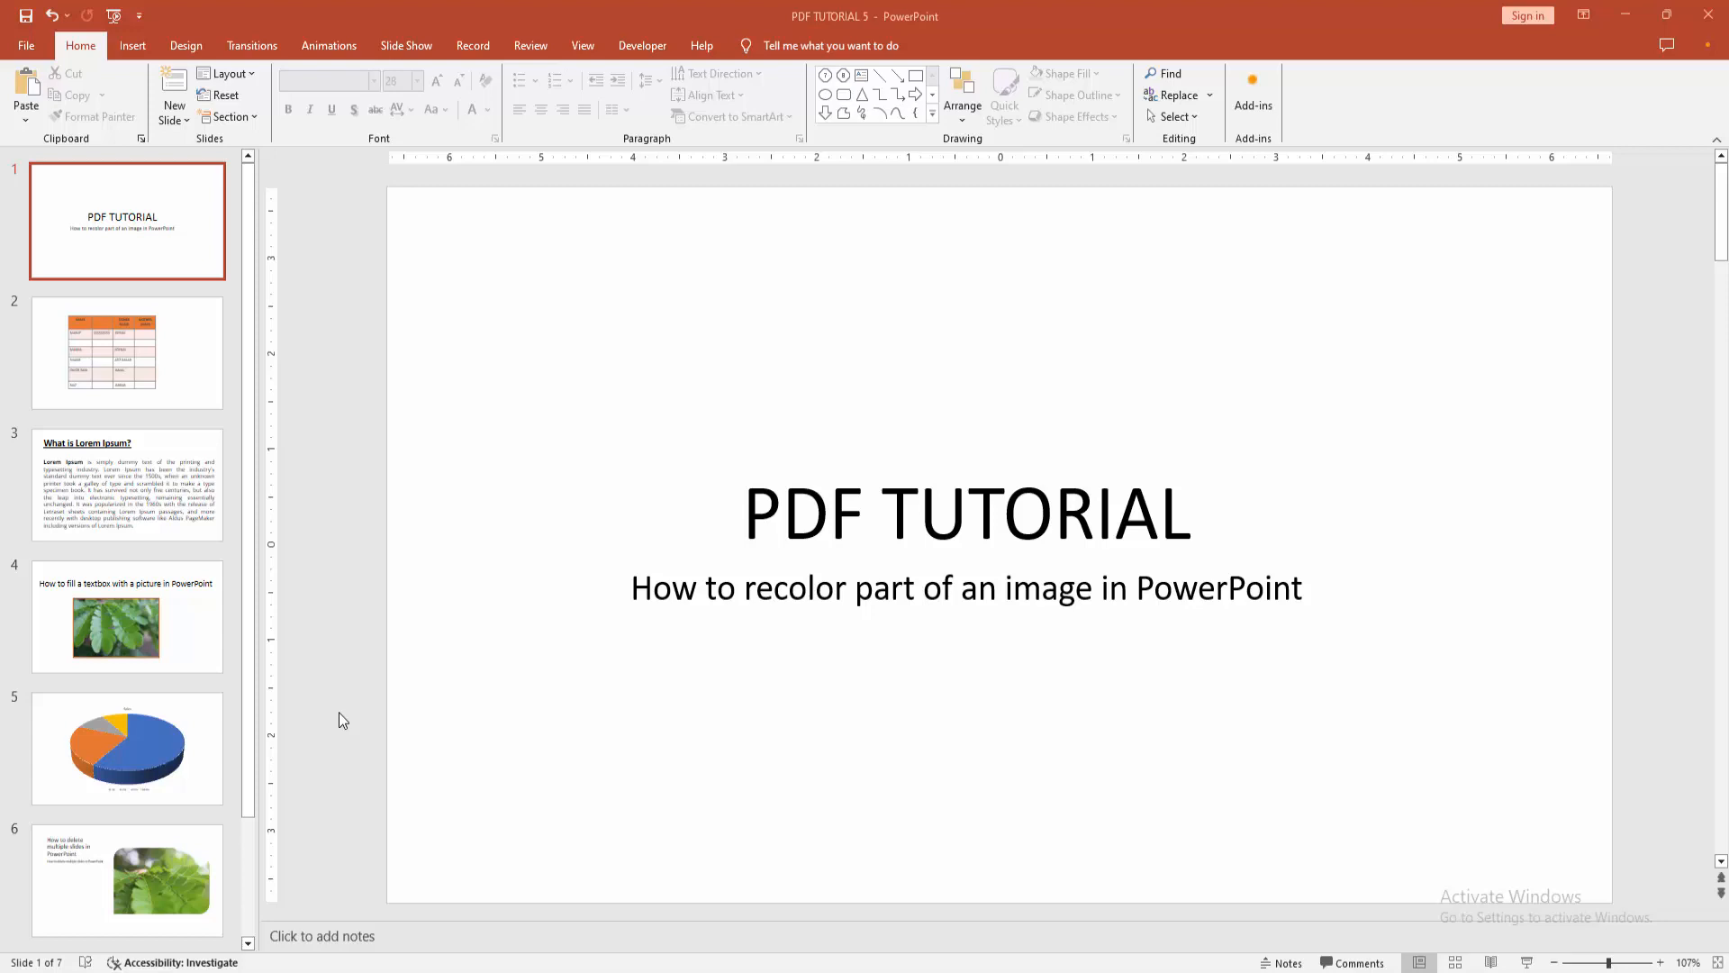
pyautogui.moveTo(98, 42)
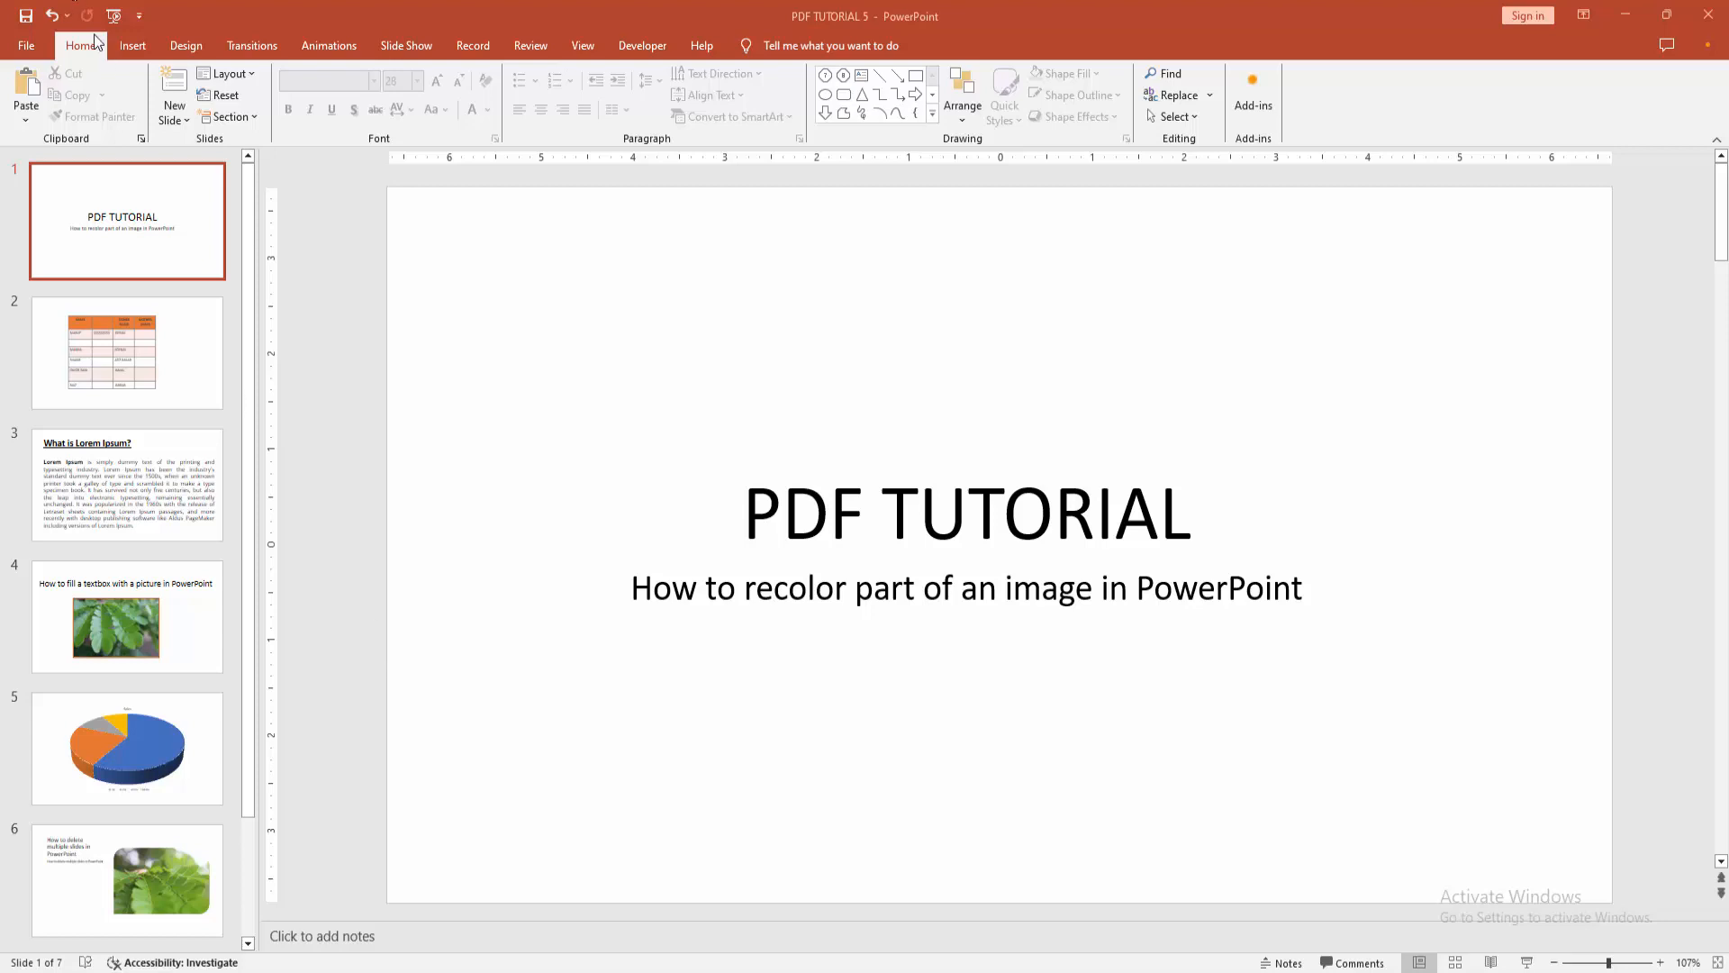
# - Add a Blank layout slide directly after the title slide
pyautogui.click(173, 119)
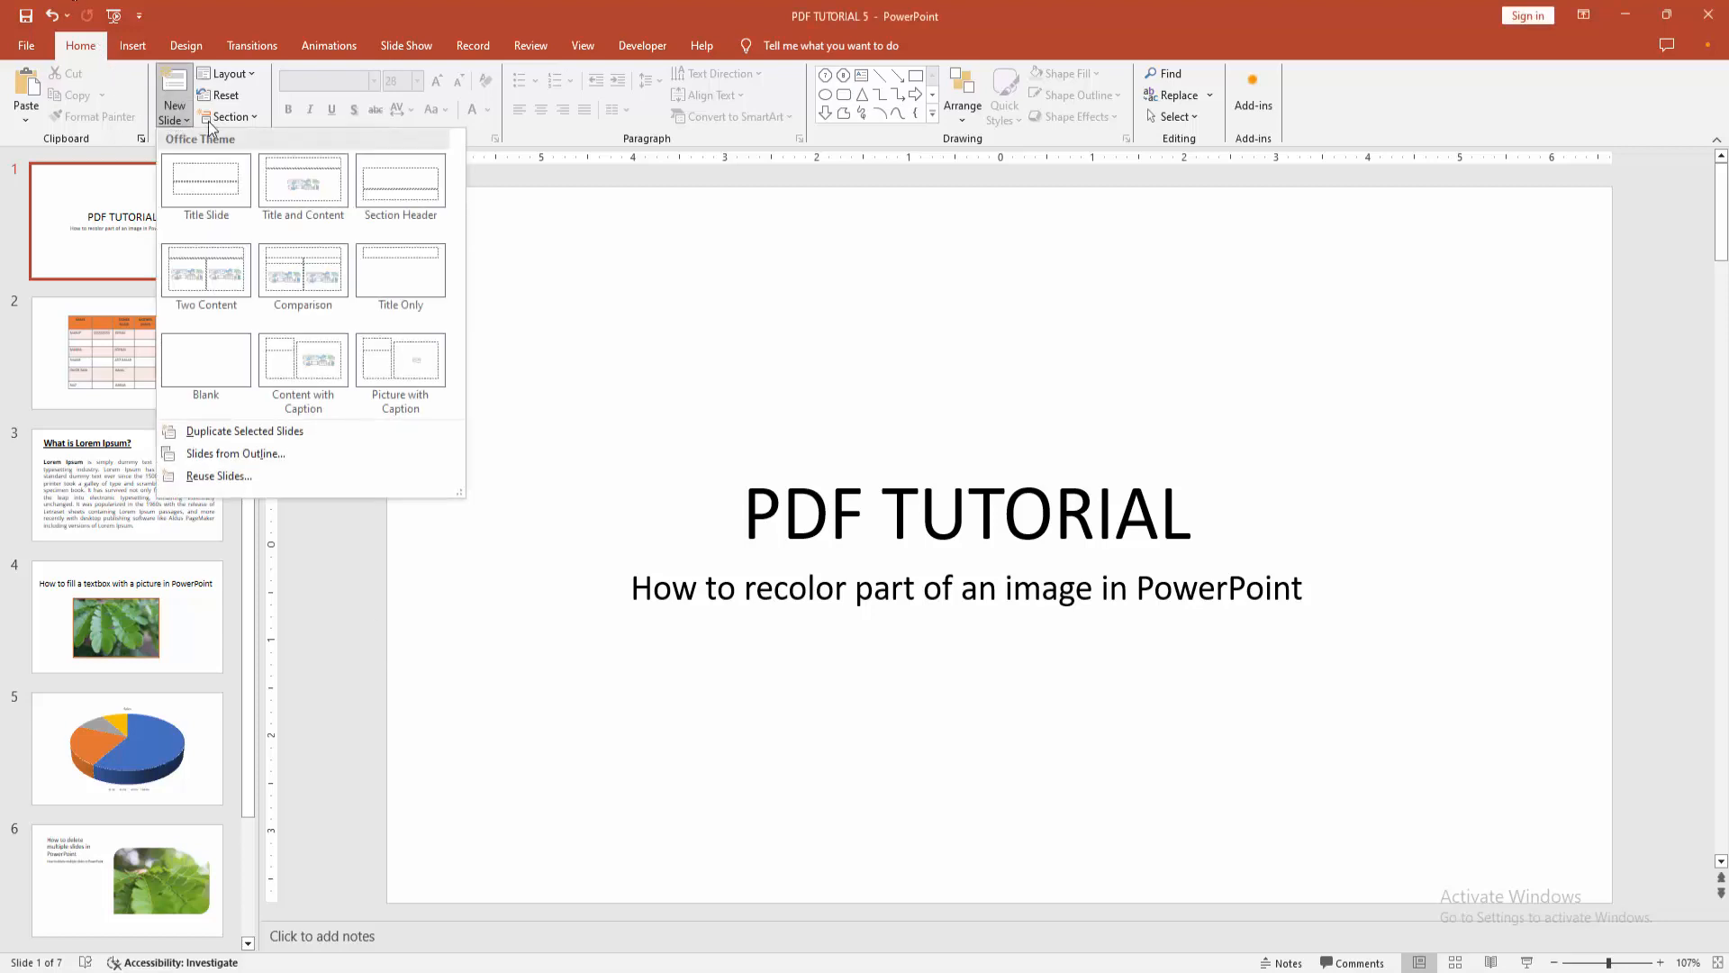
pyautogui.click(206, 359)
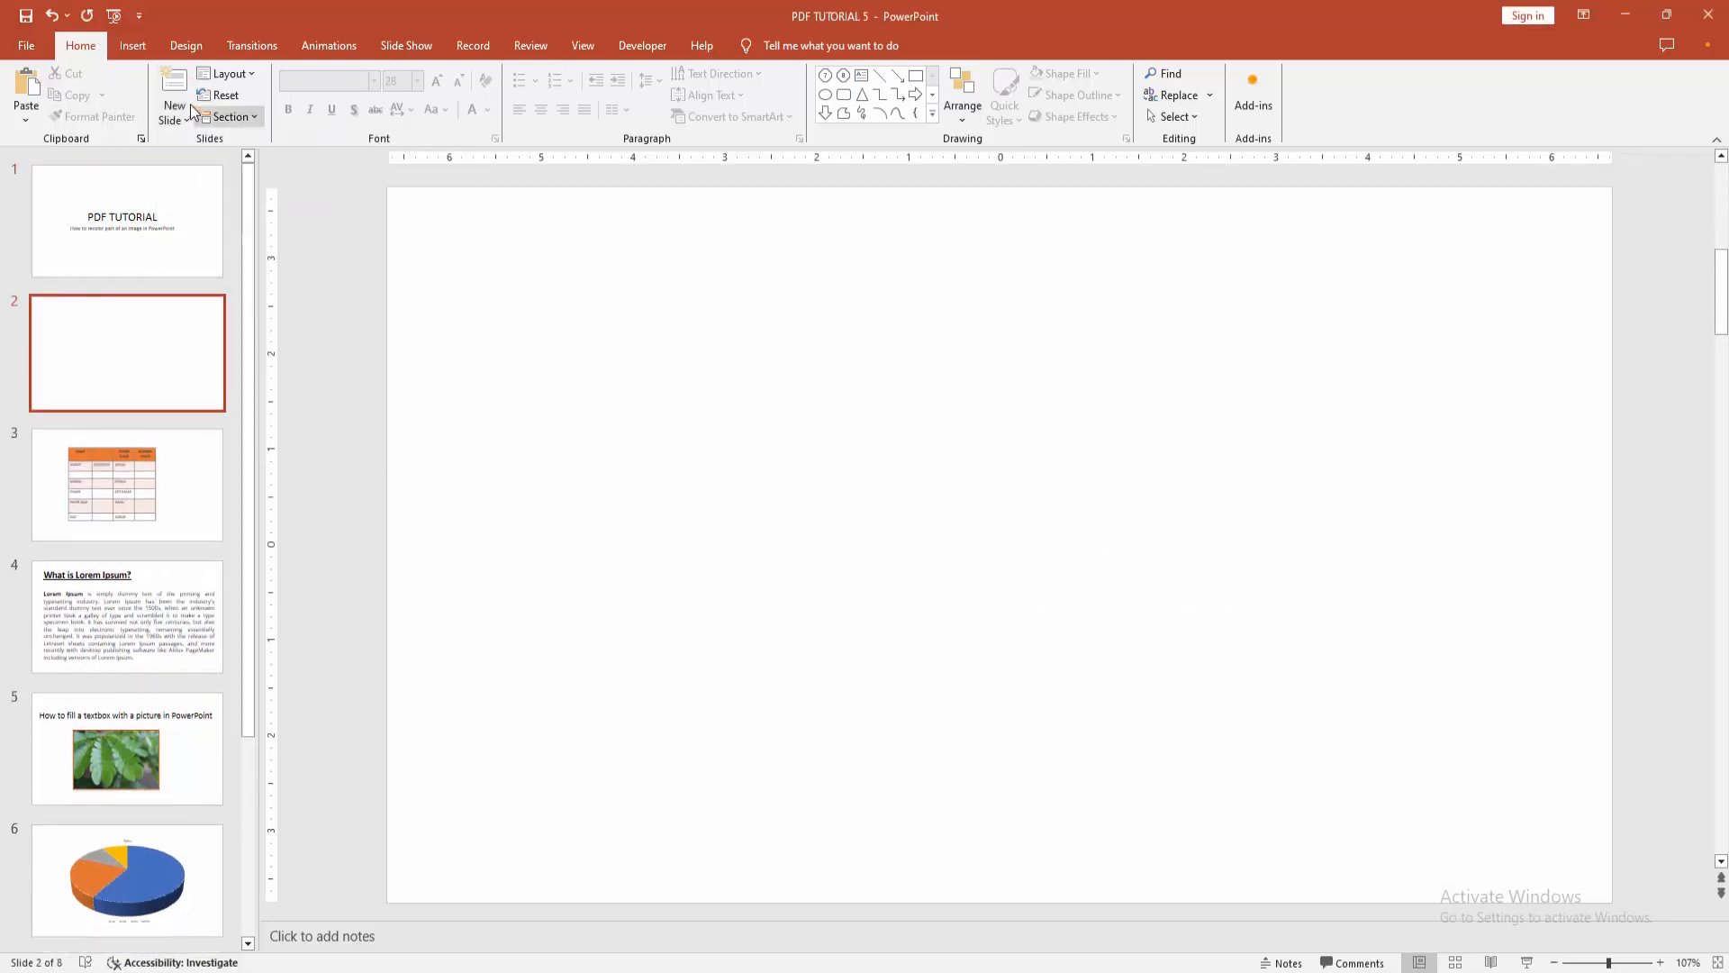
pyautogui.click(132, 45)
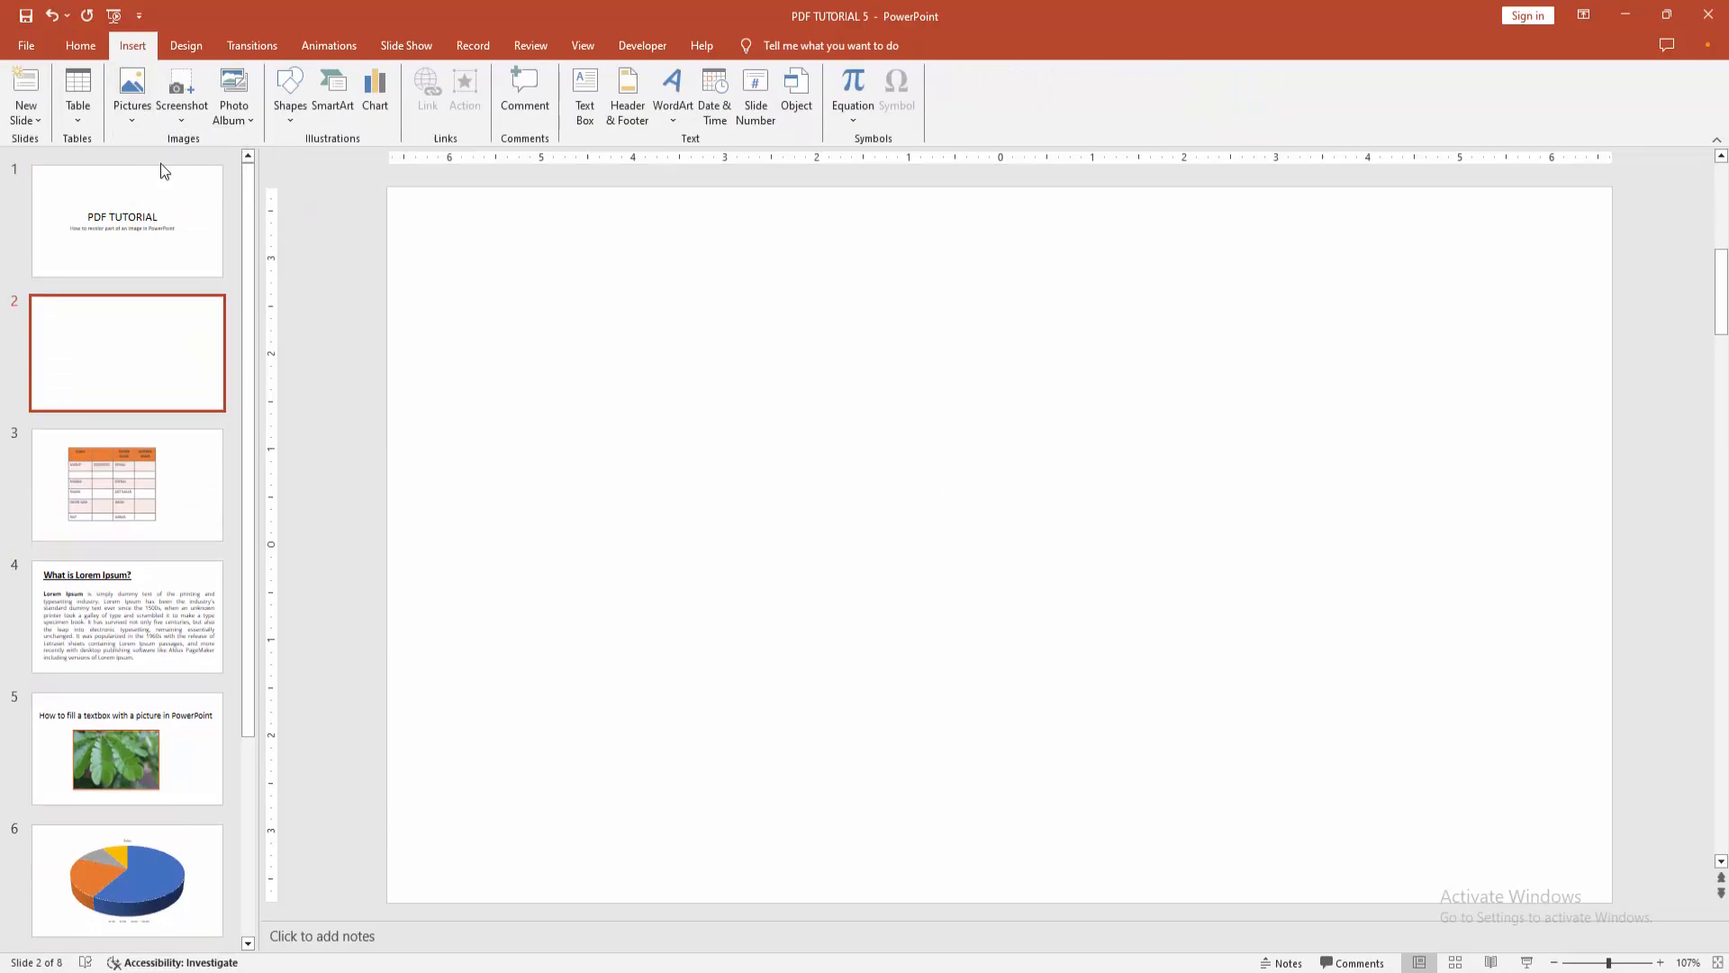
# - Insert the leaf photo IMG_5319 from the computer onto slide two and select it
pyautogui.click(131, 94)
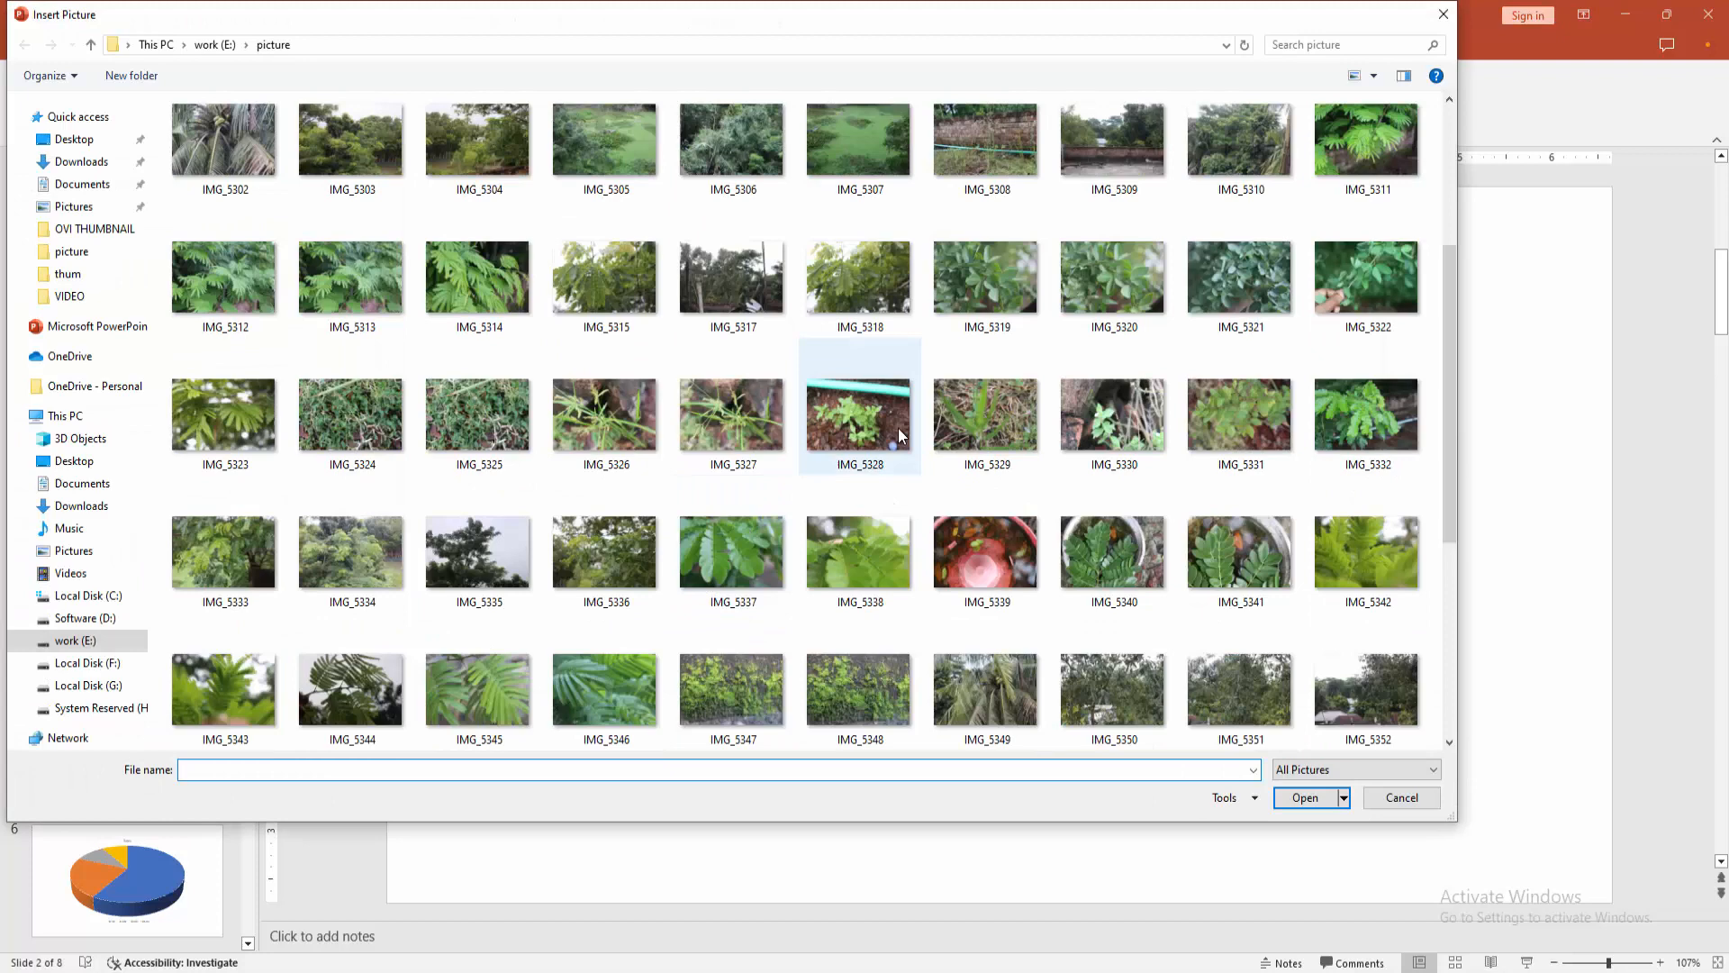
pyautogui.click(984, 276)
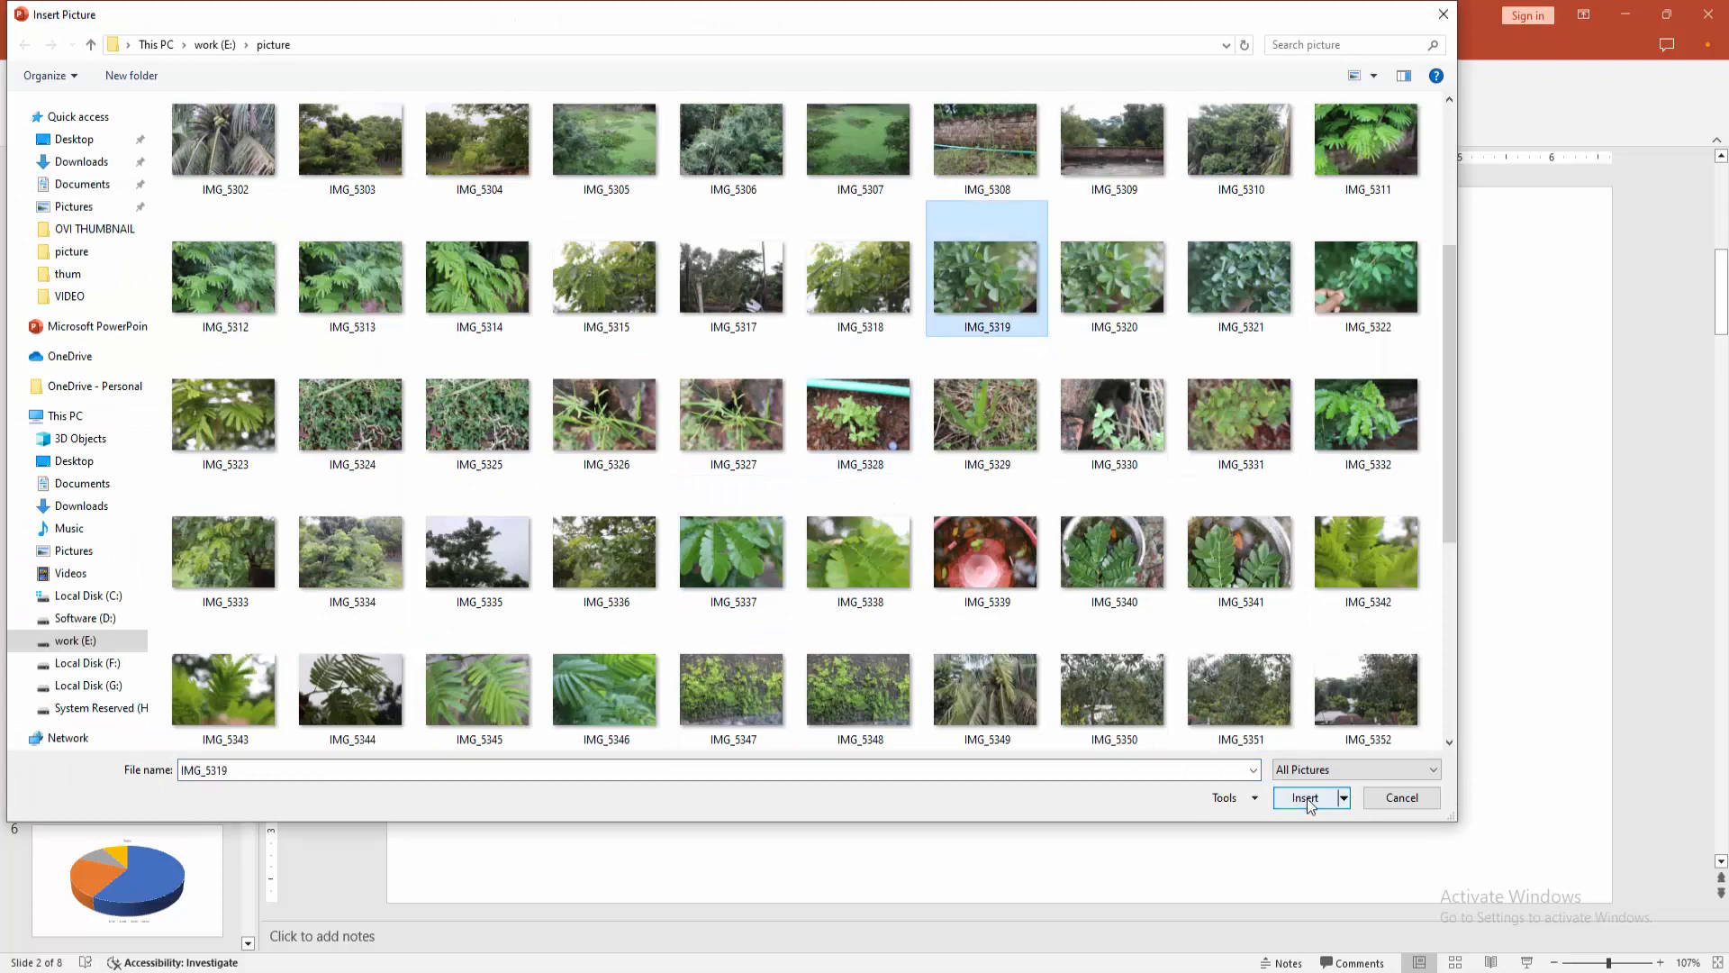
pyautogui.click(1305, 797)
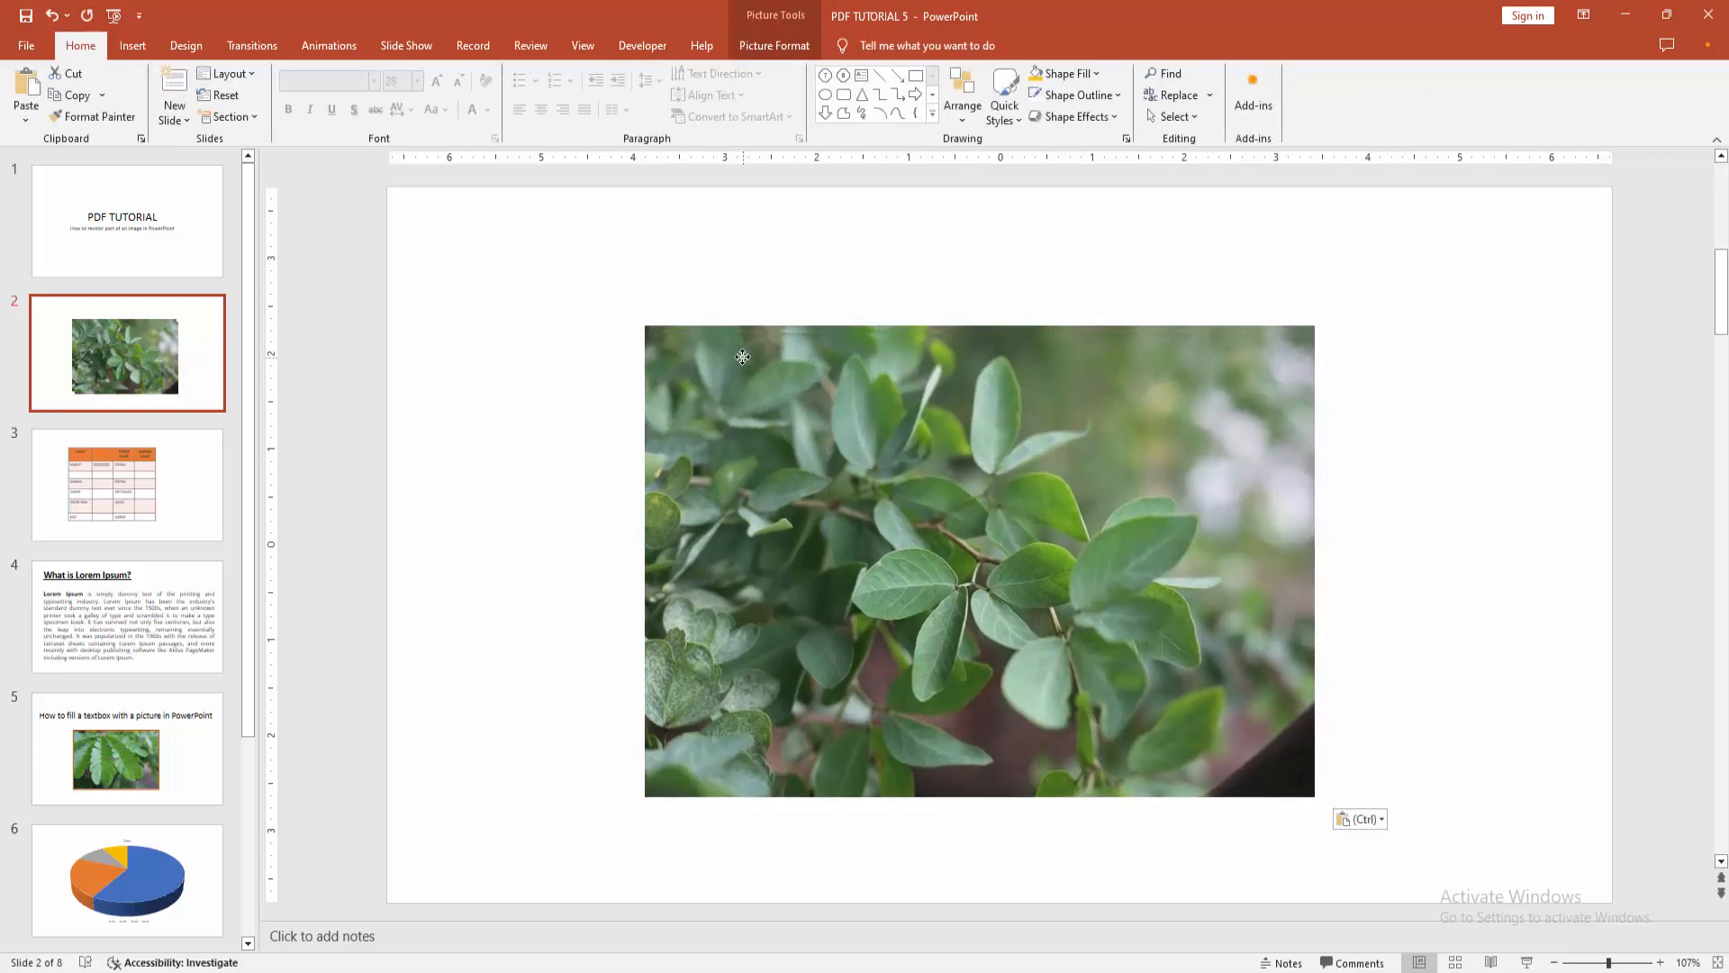
pyautogui.click(979, 557)
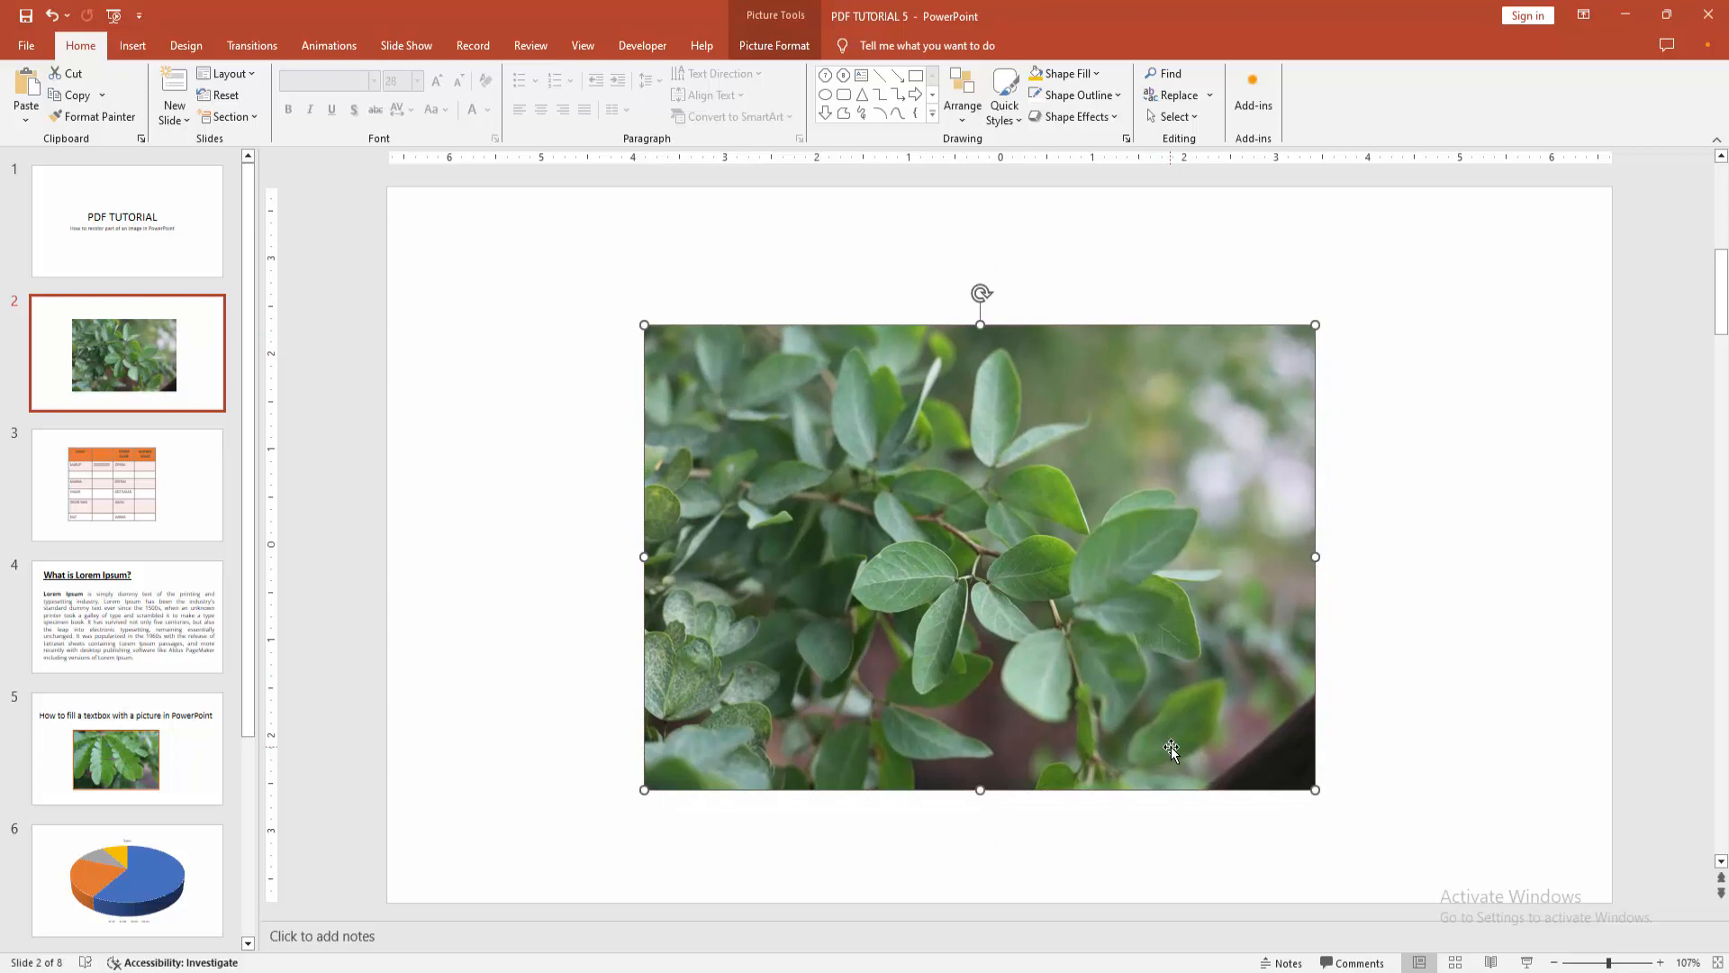
pyautogui.moveTo(1315, 789)
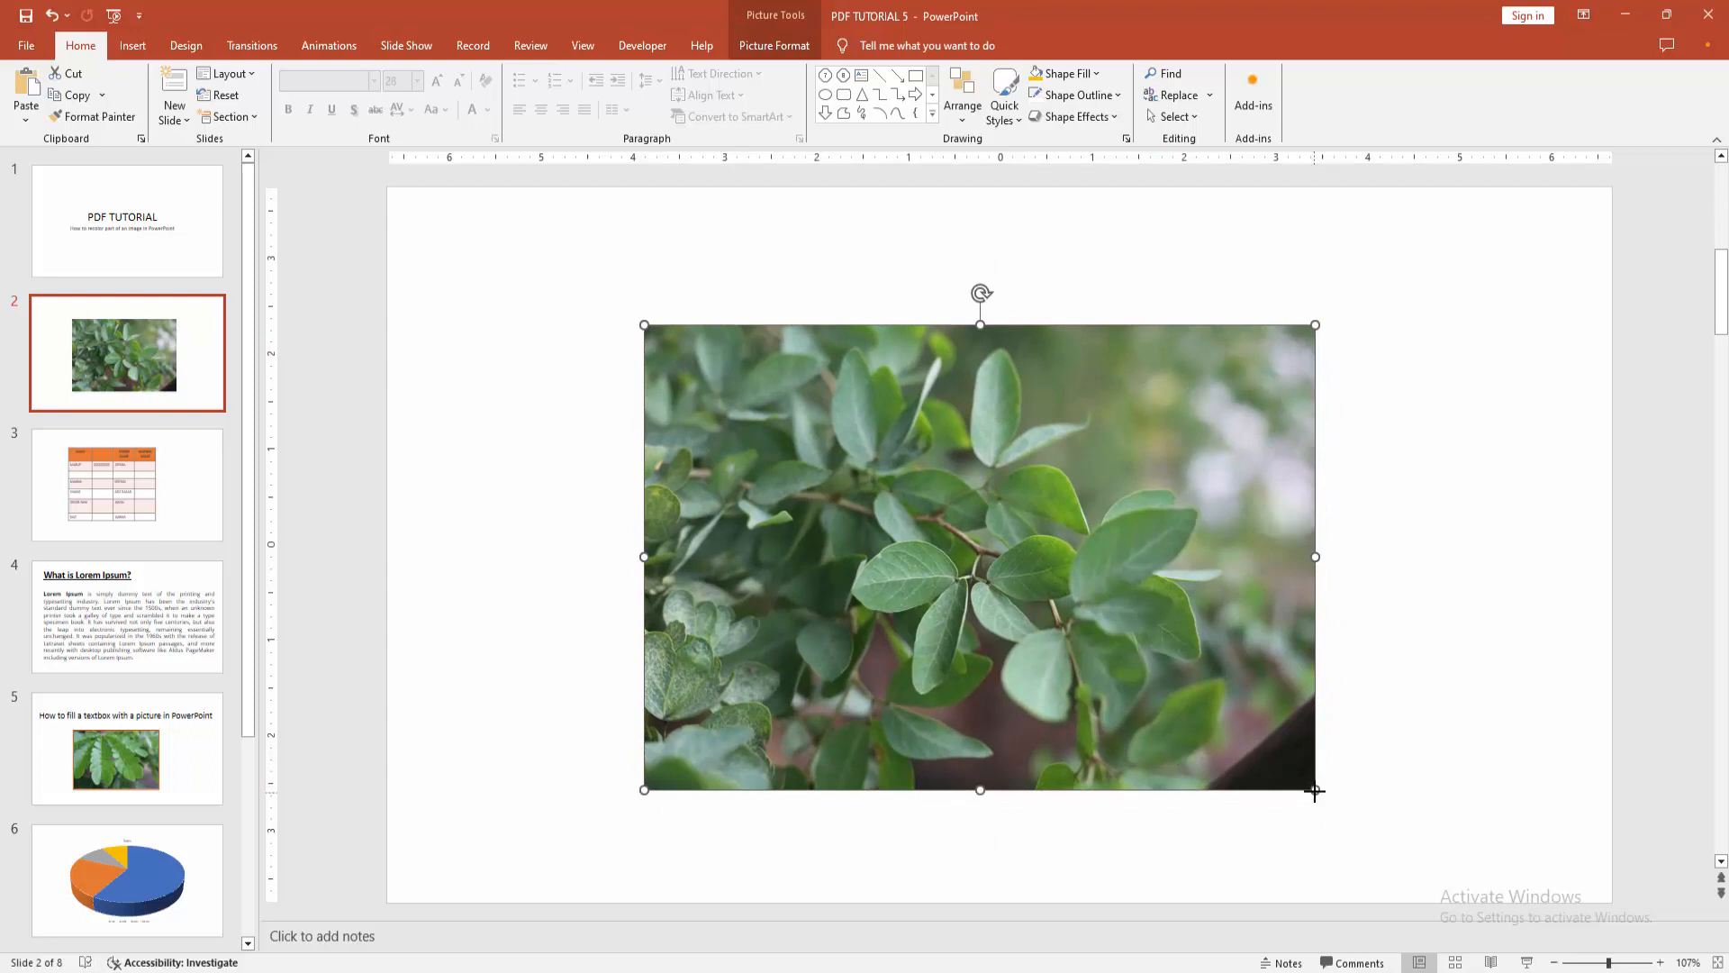
pyautogui.click(775, 45)
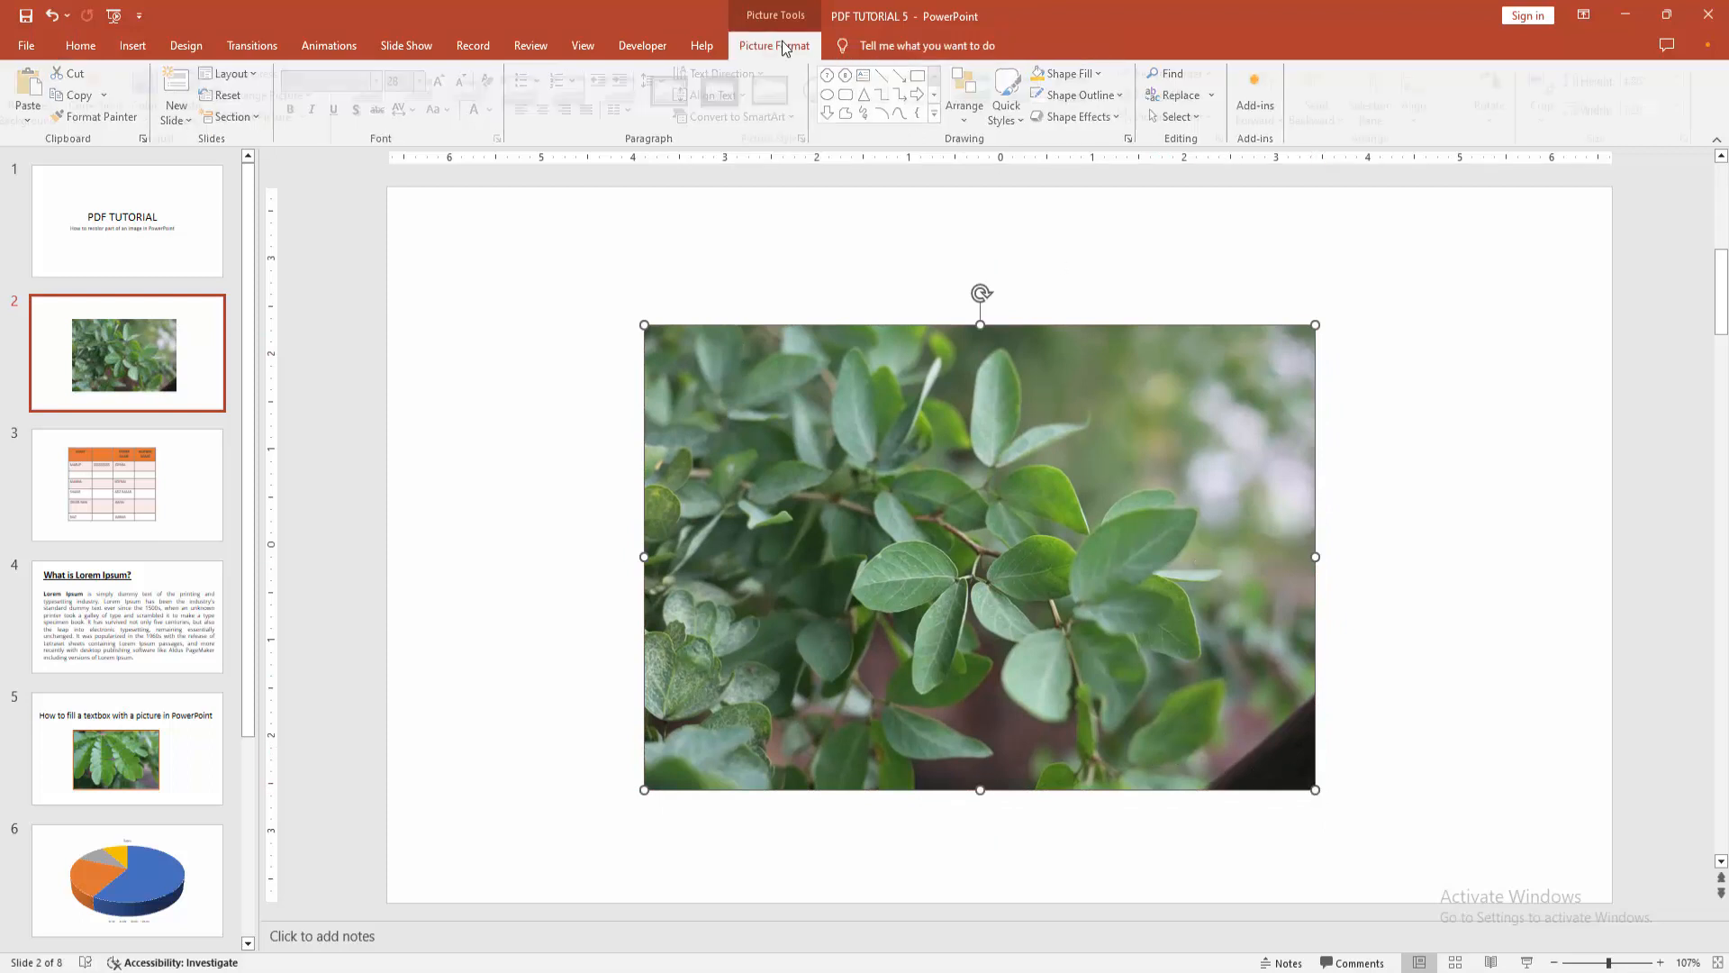
# - Crop the photo copy to its top-left corner, recolor it orange, and select both pictures
pyautogui.click(774, 45)
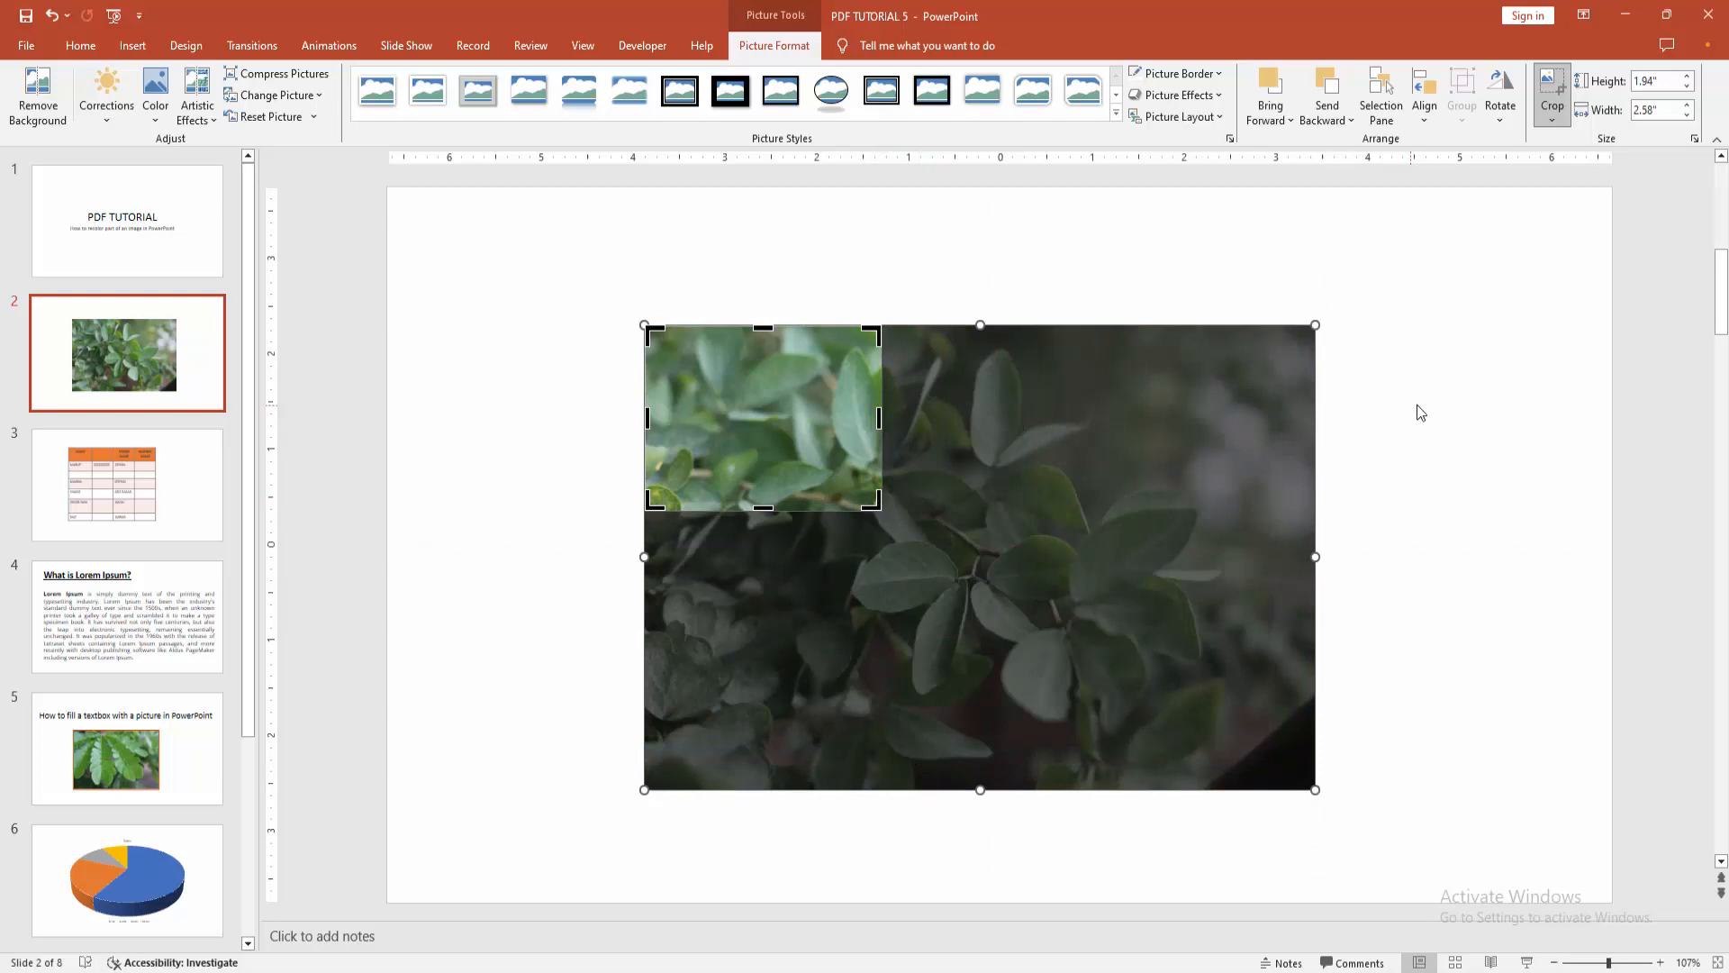
pyautogui.click(1552, 93)
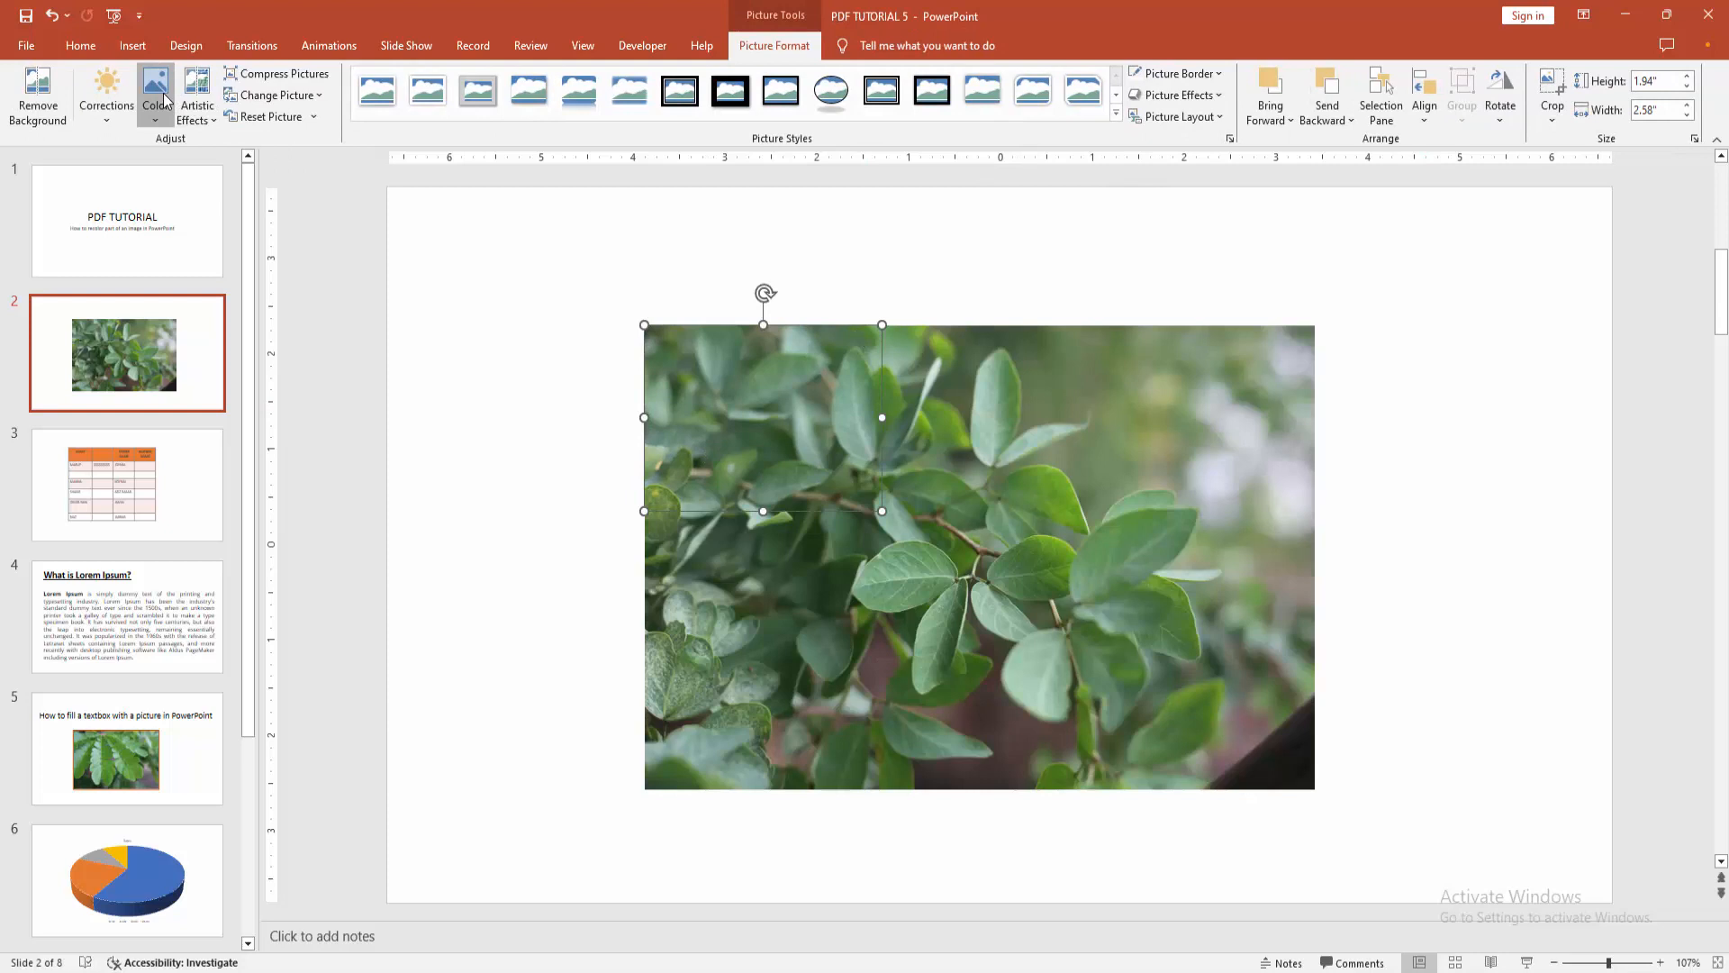
pyautogui.click(155, 97)
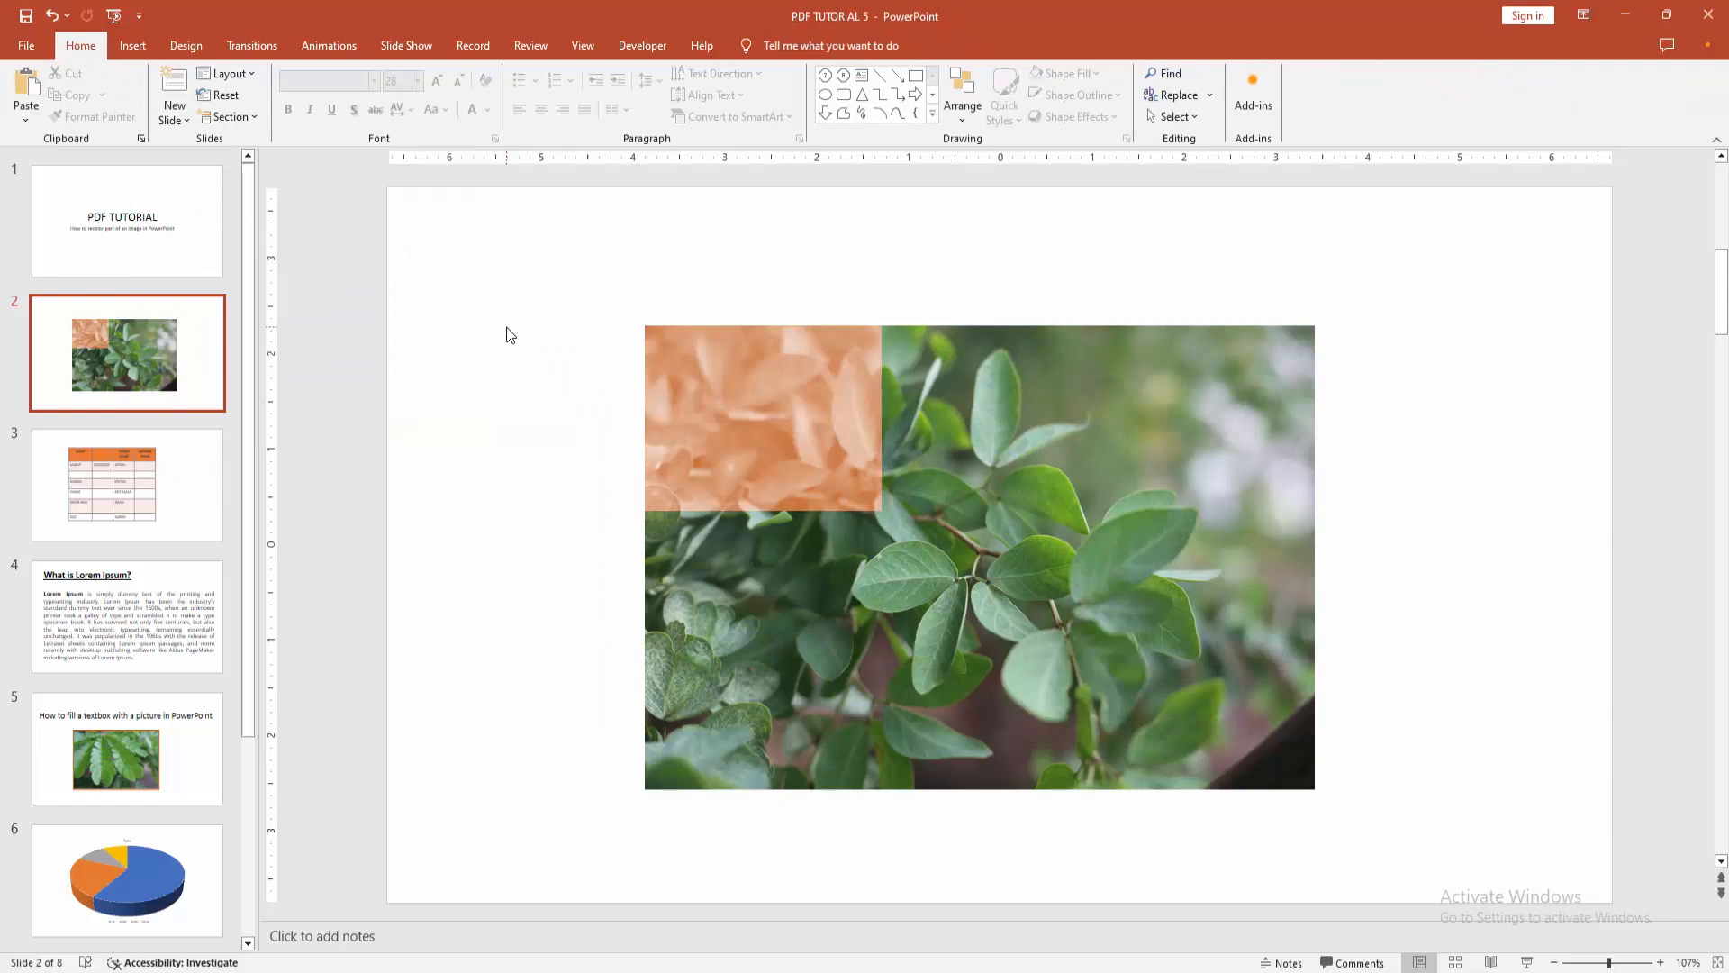
pyautogui.click(978, 555)
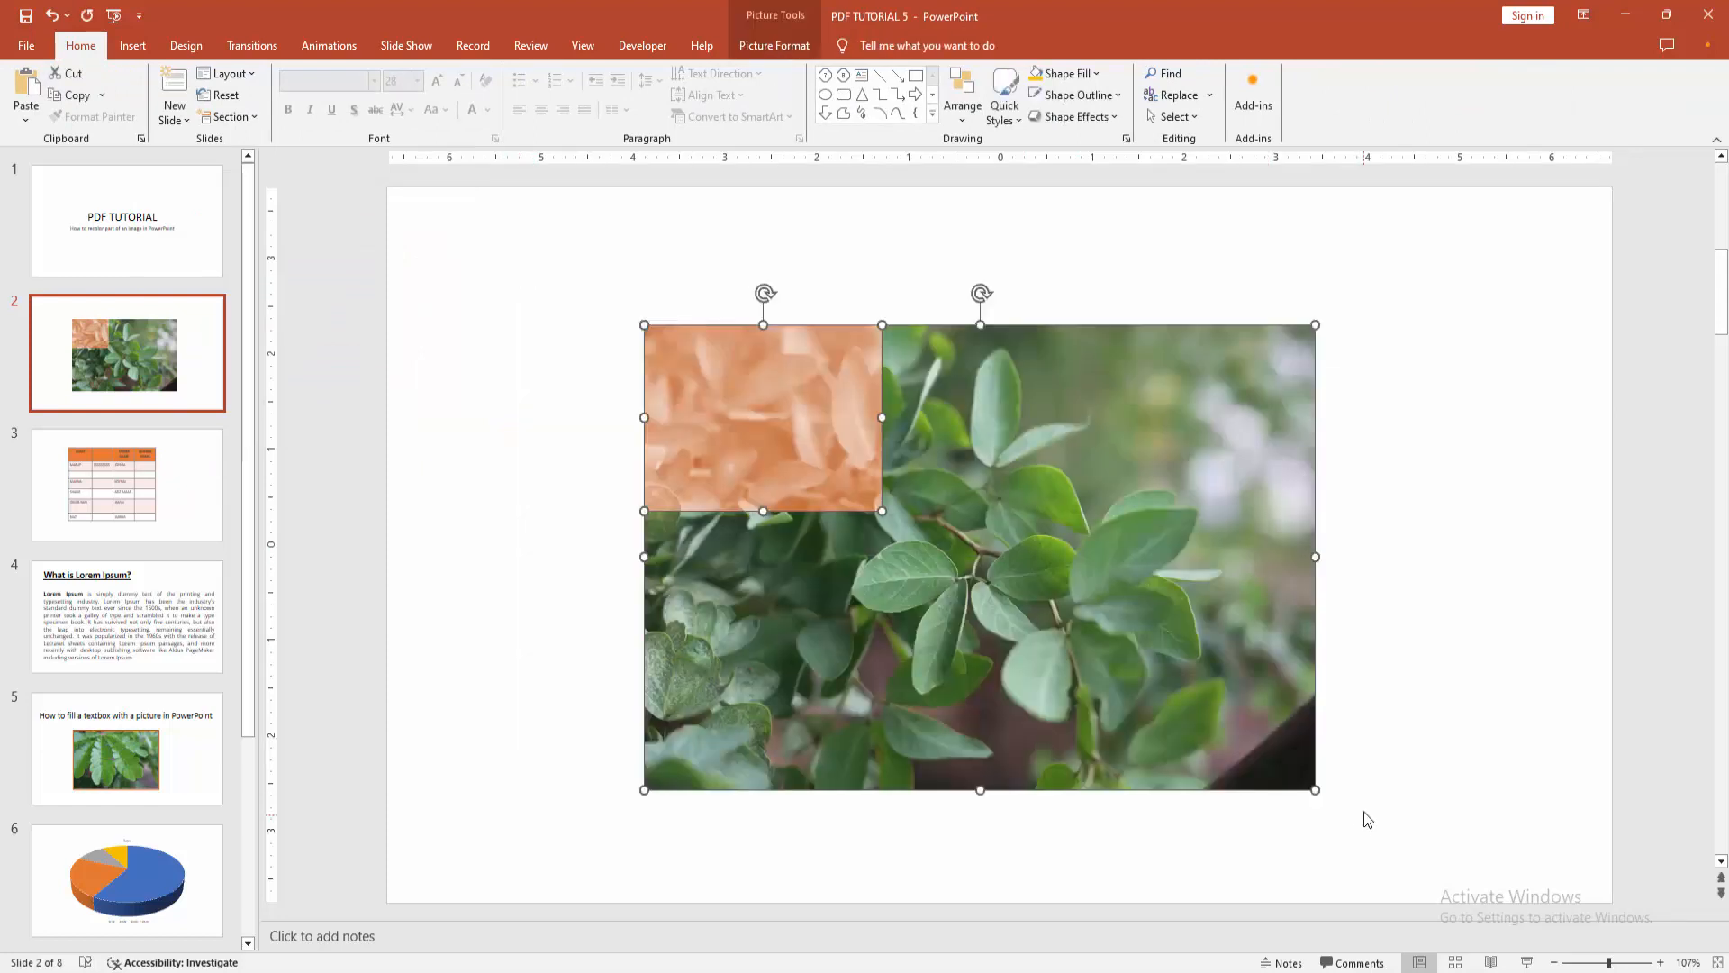
# - Group the orange corner with the leaf photo, reposition the group, and deselect
pyautogui.click(774, 45)
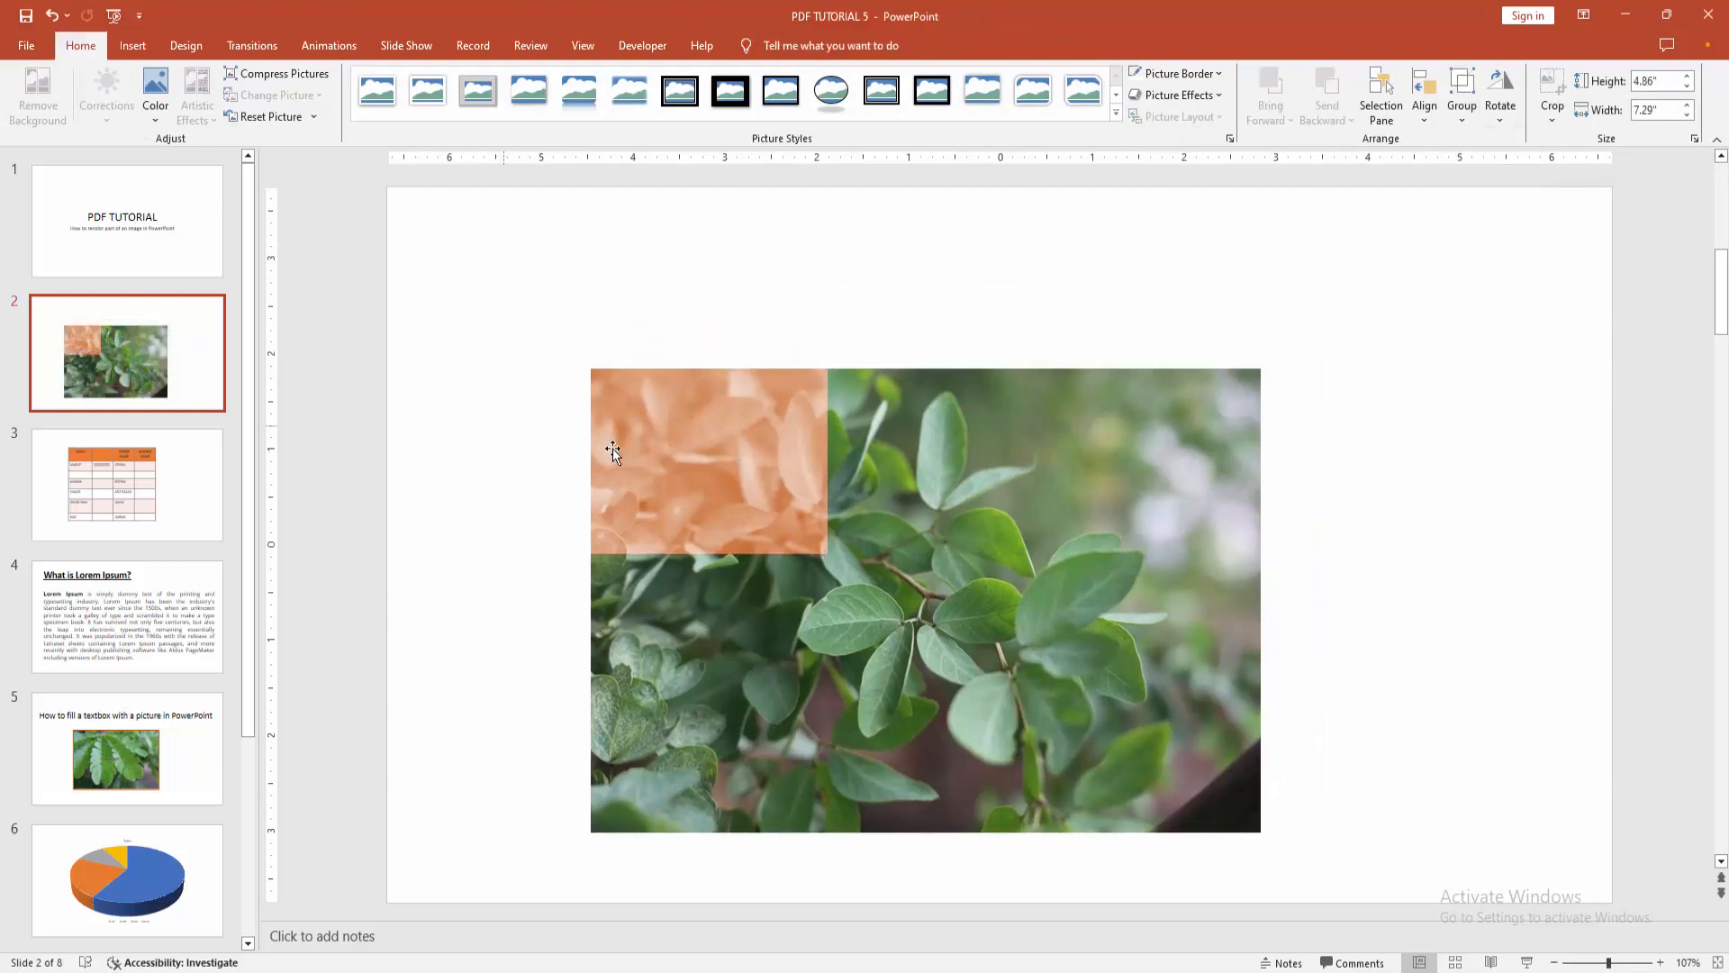
pyautogui.click(463, 398)
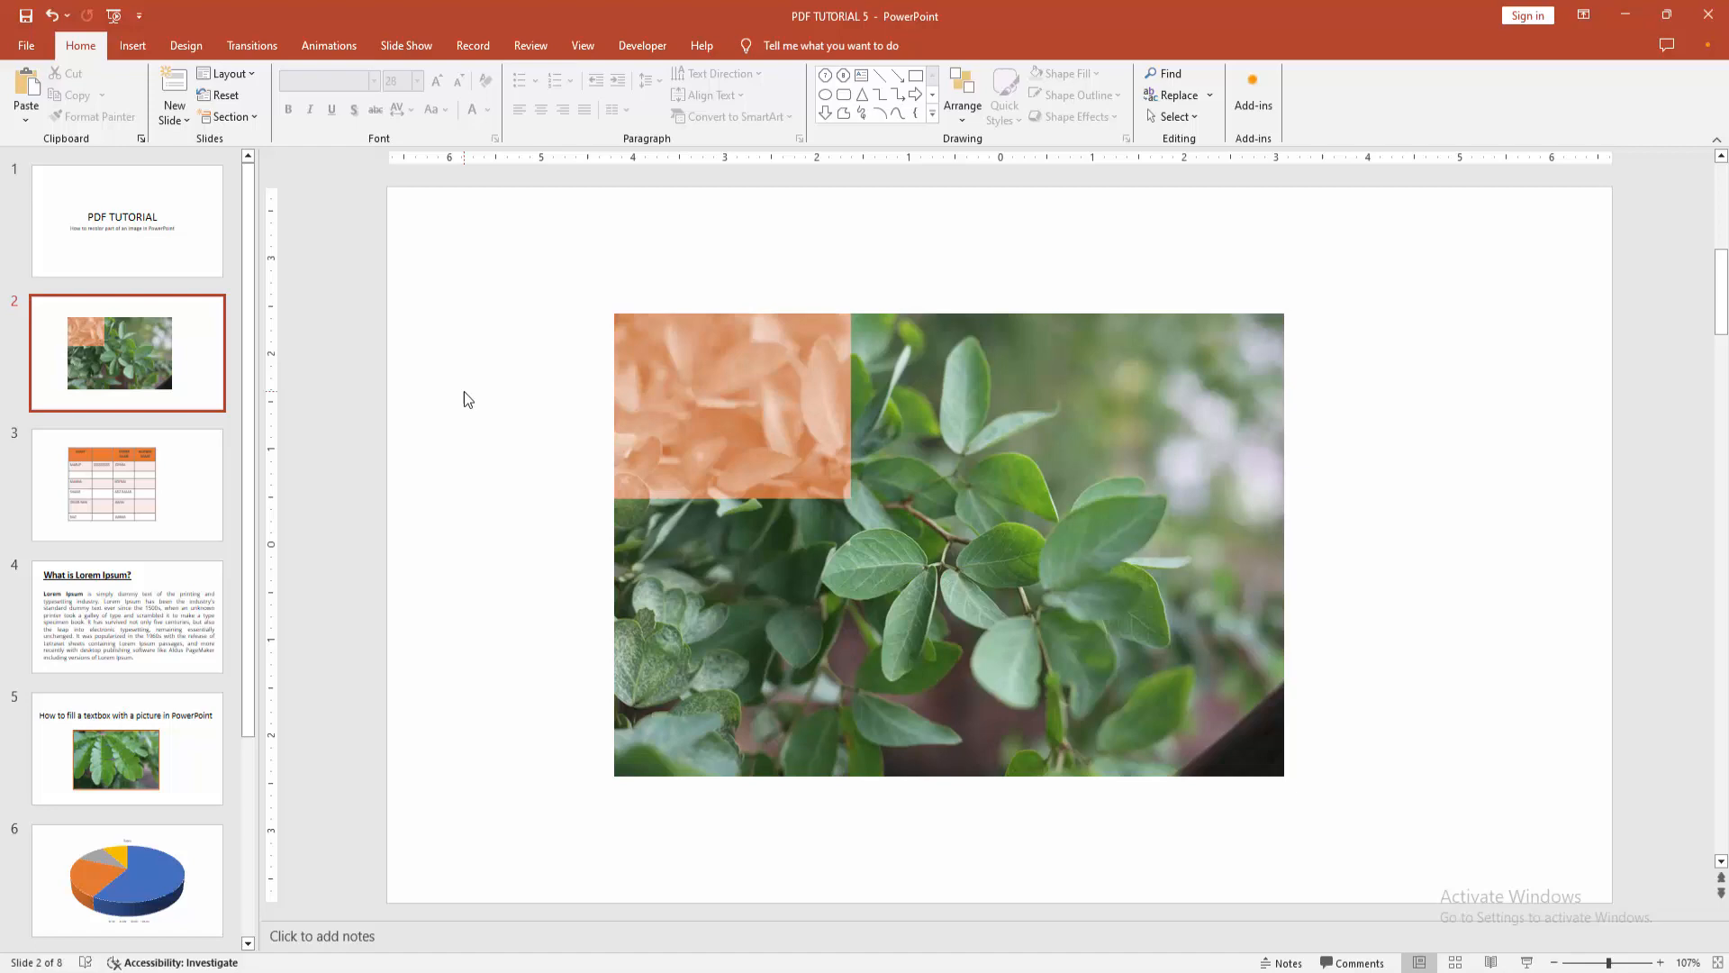